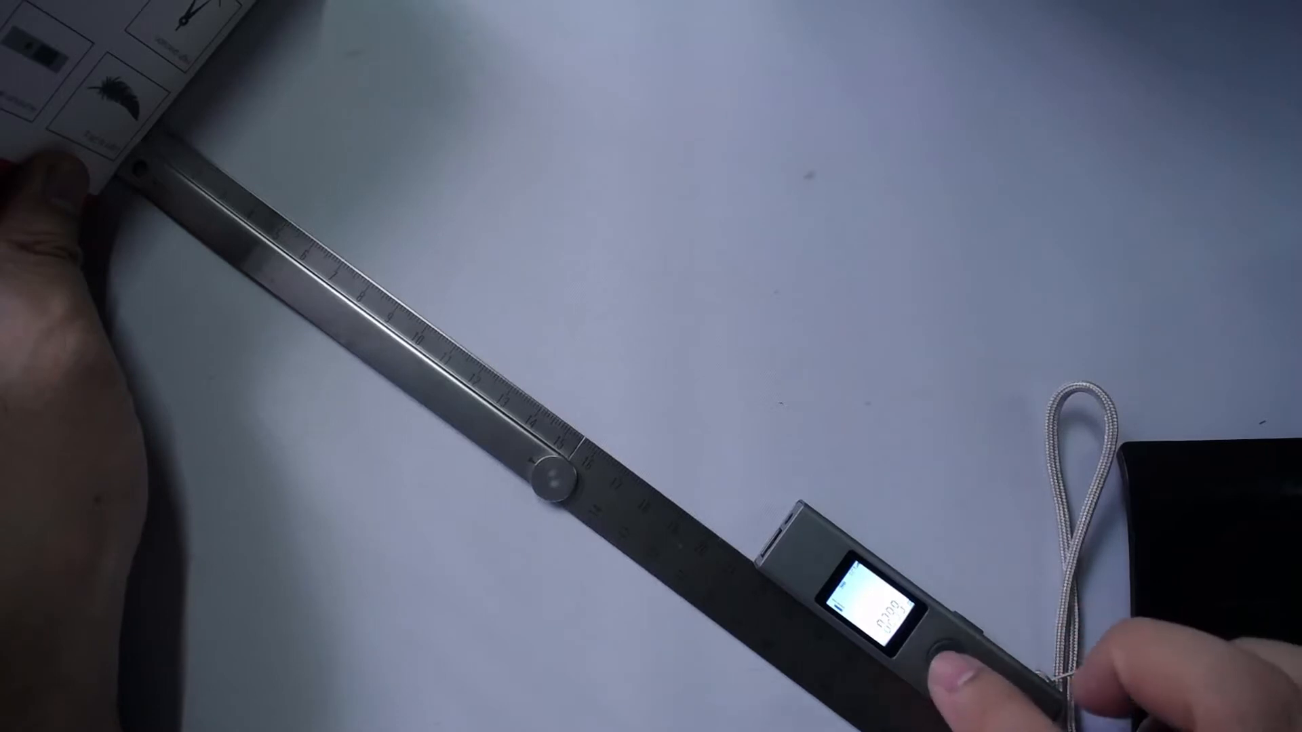
click(943, 660)
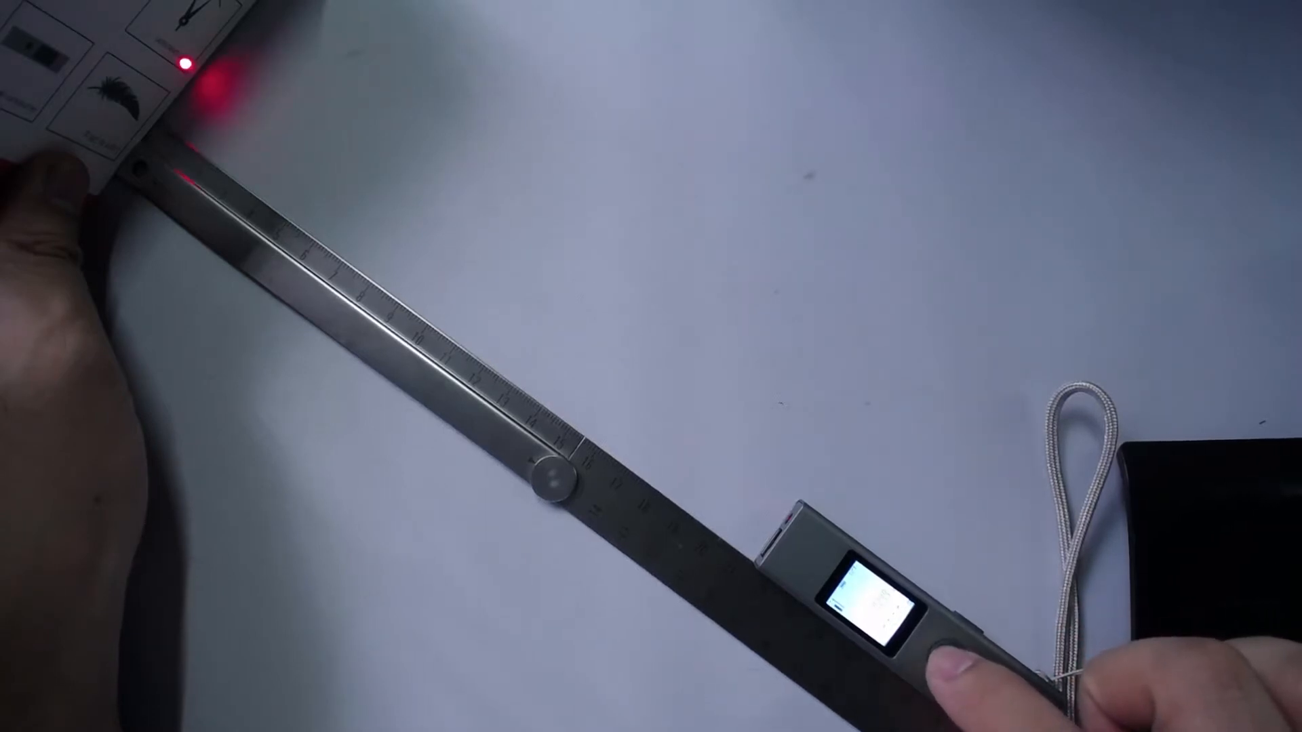